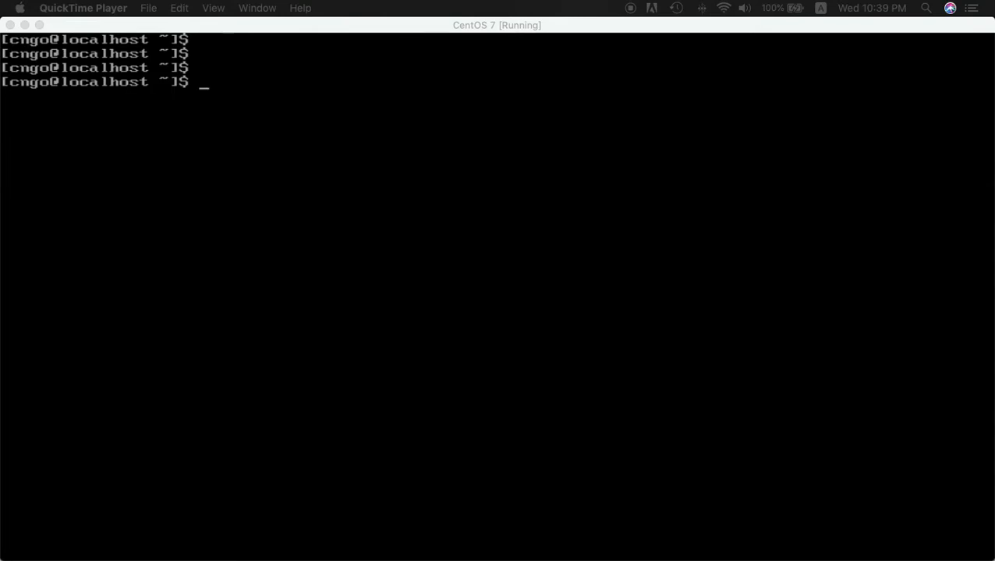
# - Check connectivity with nmcli and a ping to google from the CentOS VM
pyautogui.click(496, 311)
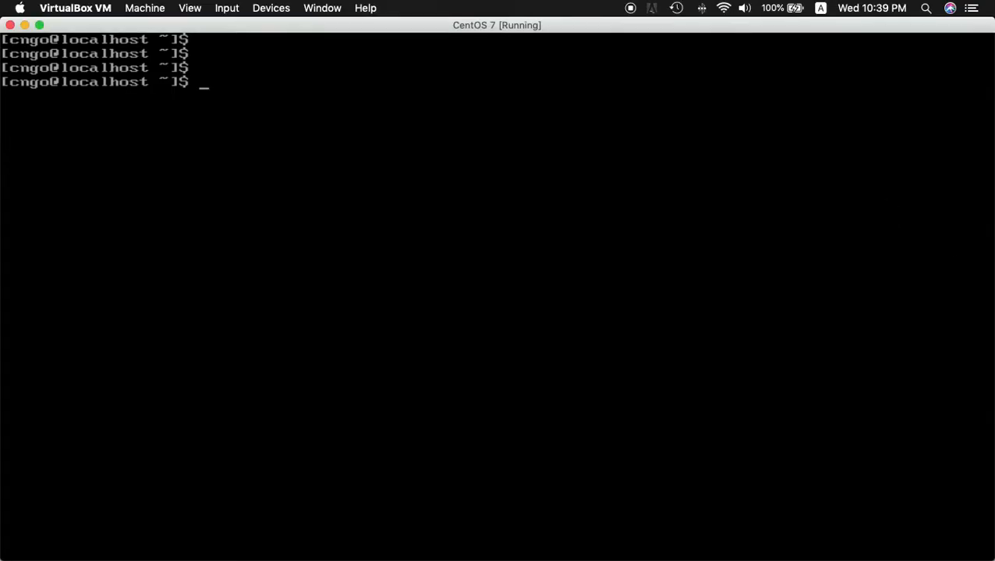
pyautogui.write('nmcli')
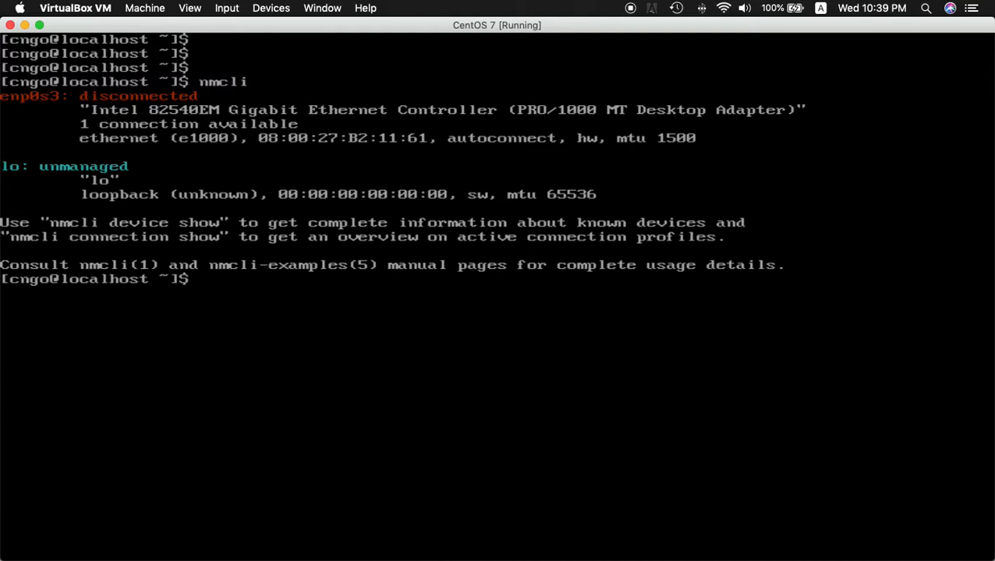
pyautogui.write('ping goo')
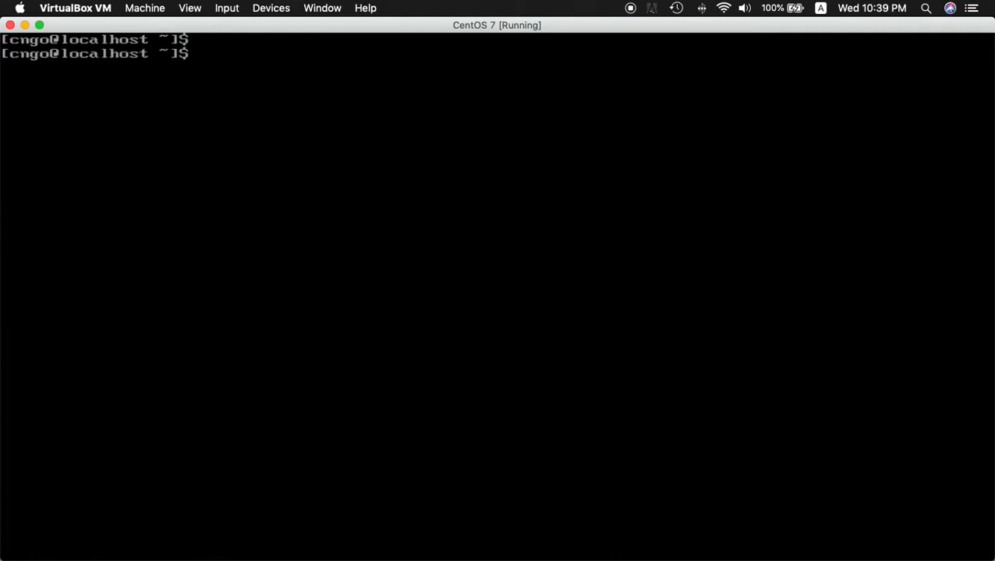
# - Display /etc/sysconfig/network-scripts/ifcfg-enp0s3 with cat, then start editing it in vi
pyautogui.write('cat /et')
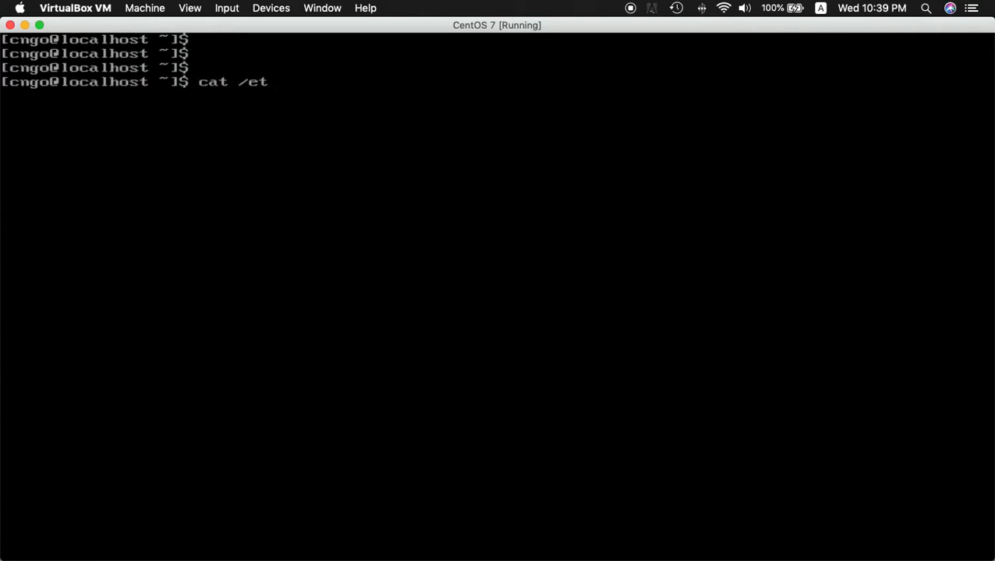
pyautogui.write('c/')
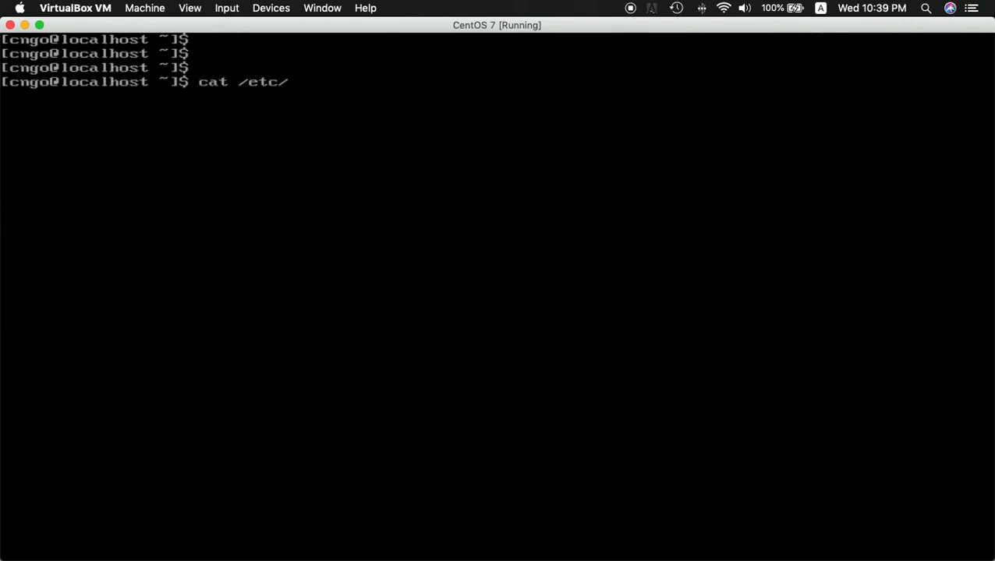
pyautogui.write('sysconfig/n')
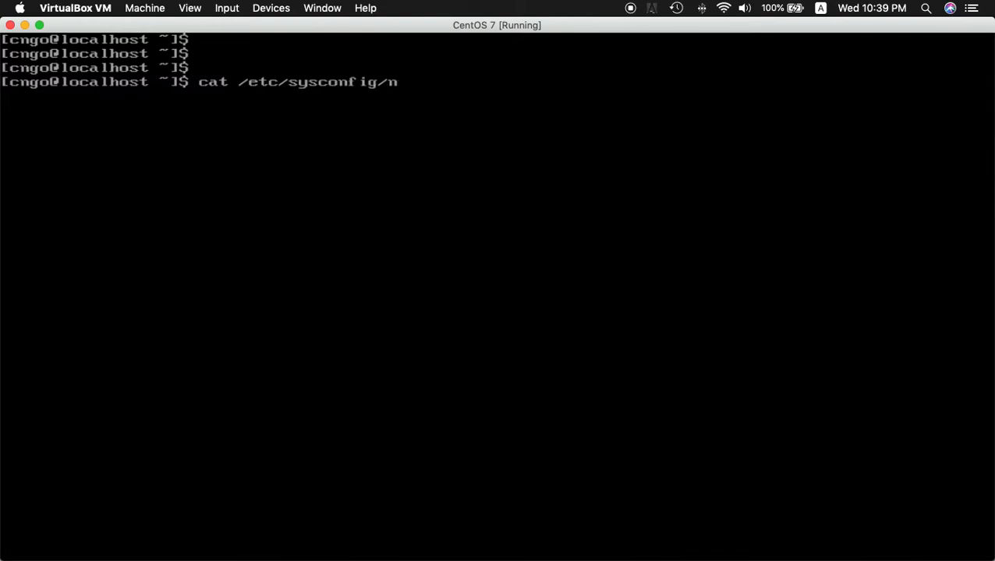
pyautogui.write('etwork-')
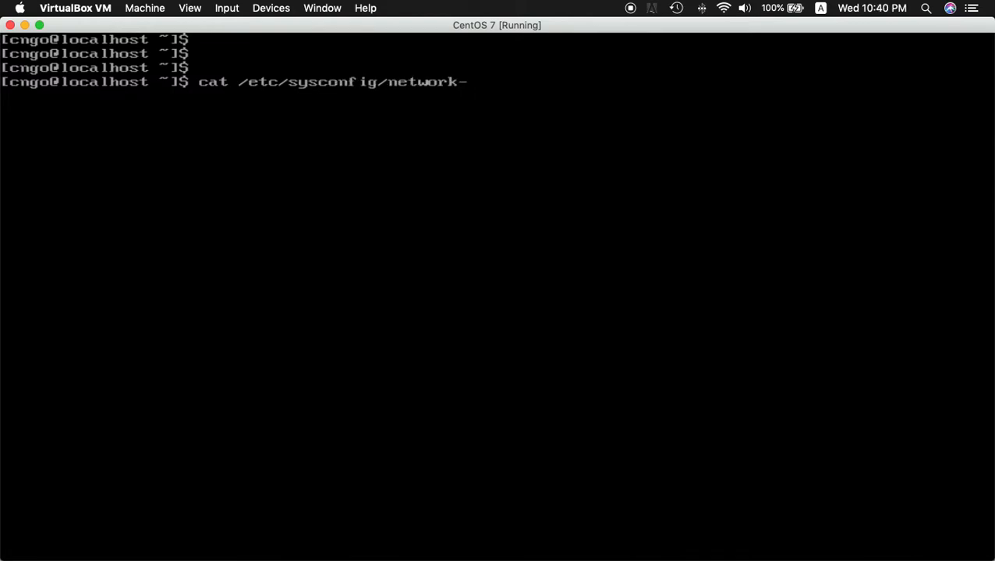
pyautogui.write('scripts/if')
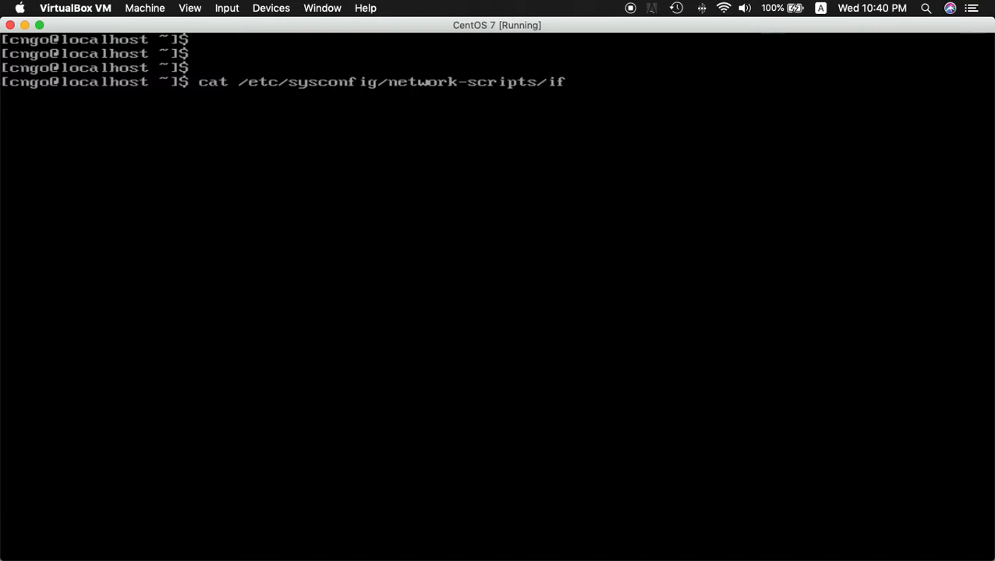
pyautogui.write('cfg-enp0s3')
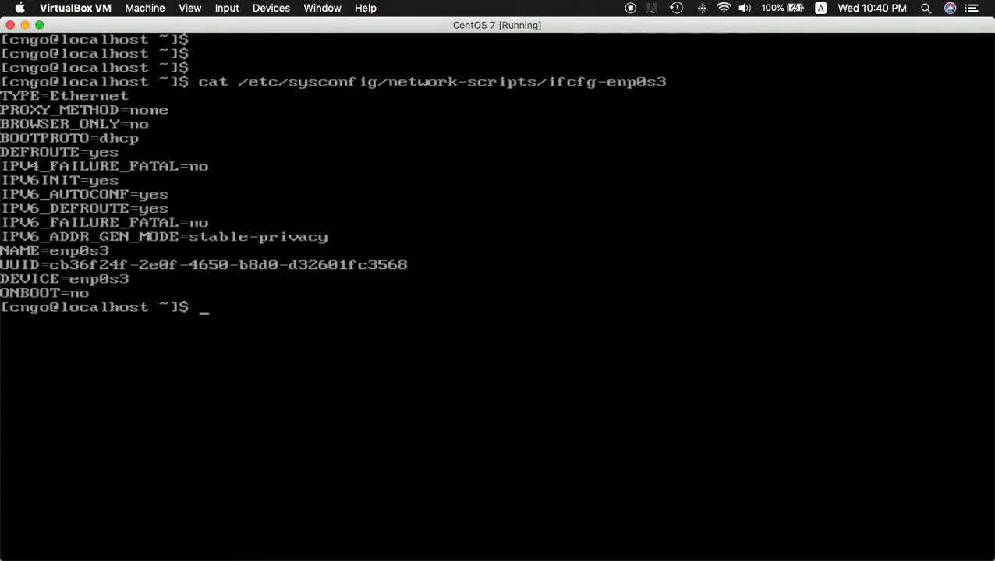
pyautogui.write('clear')
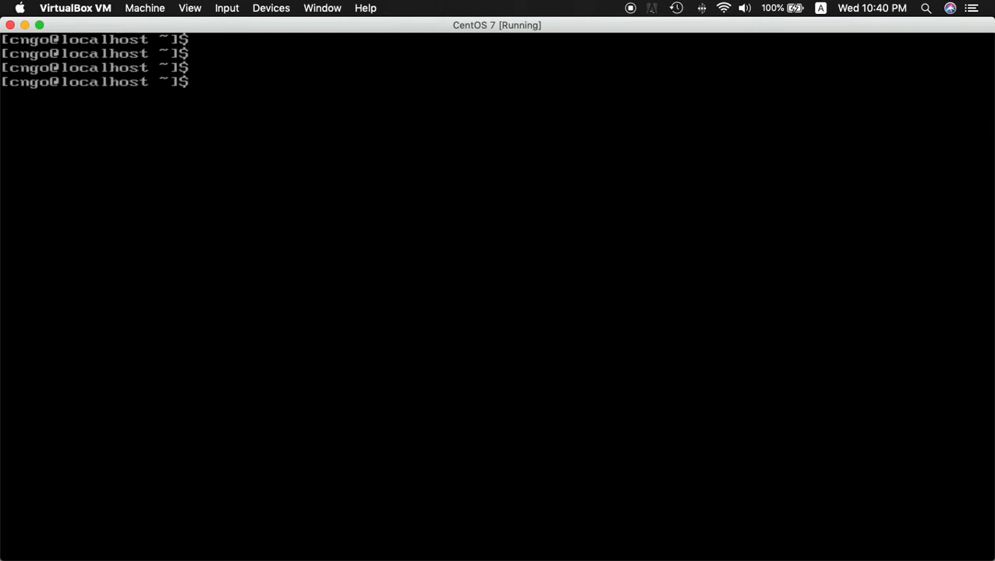
pyautogui.write('cat /etc/sysconfig/network-scripts/ifcfg-enp0s3')
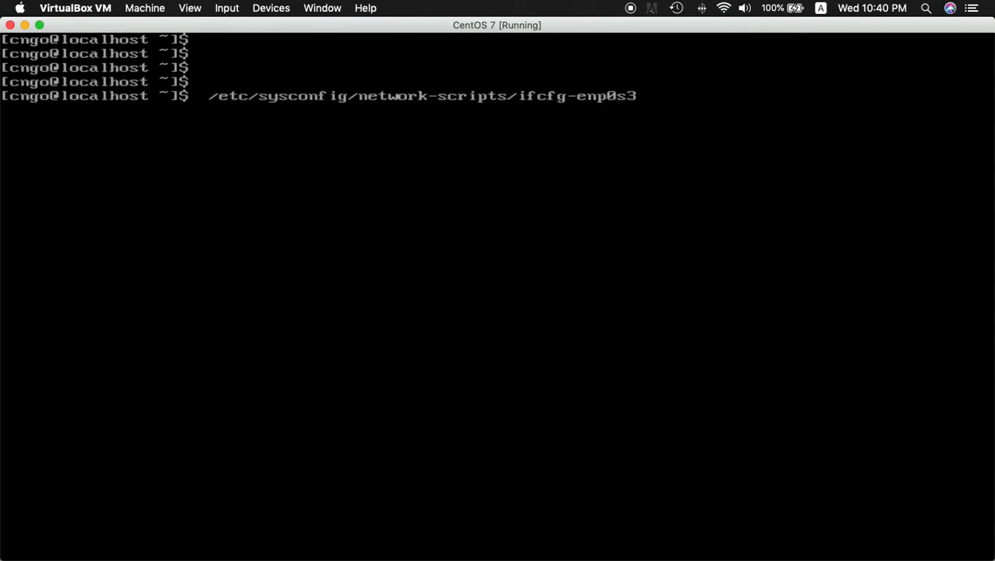
pyautogui.write('vi')
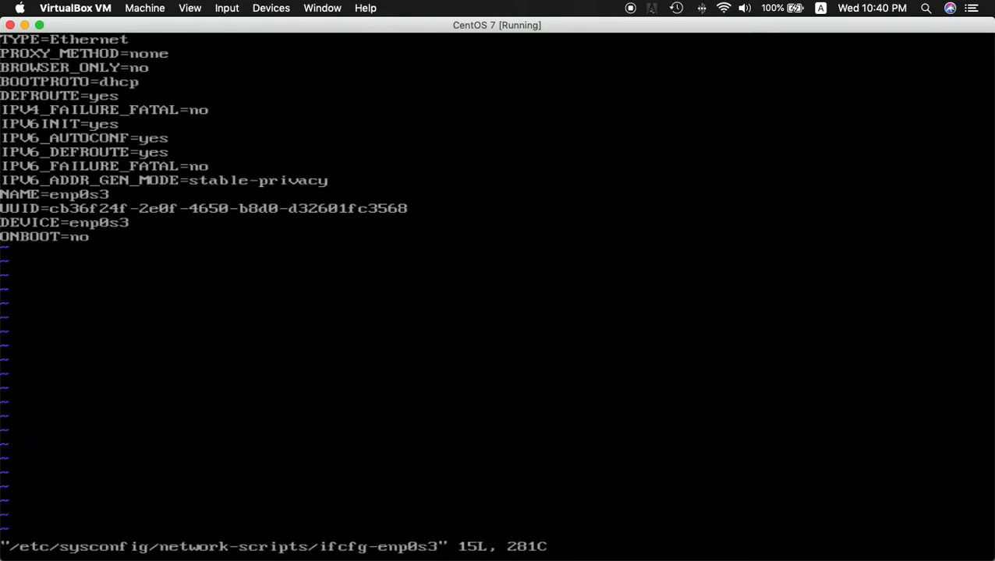
# - Replace ONBOOT=no with ONBOOT=yes and save the file with :wq
pyautogui.press('i')
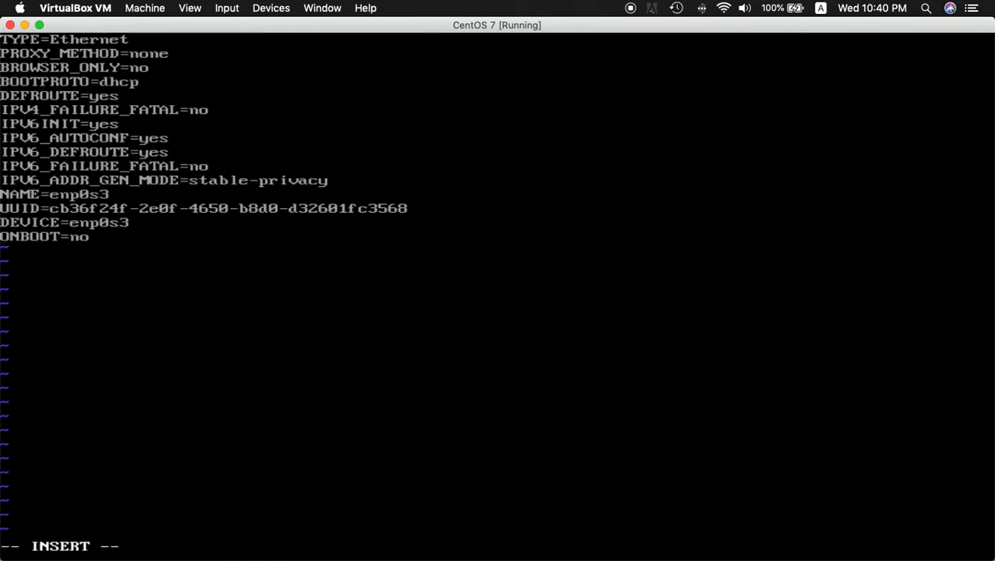
pyautogui.press('BackSpace')
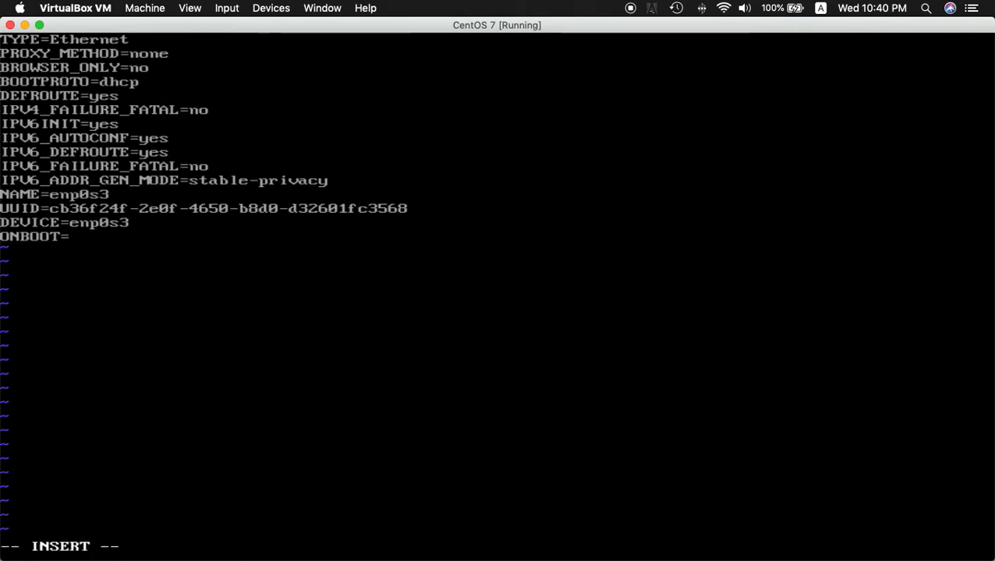
pyautogui.write('yes')
pyautogui.click(498, 548)
pyautogui.write(':')
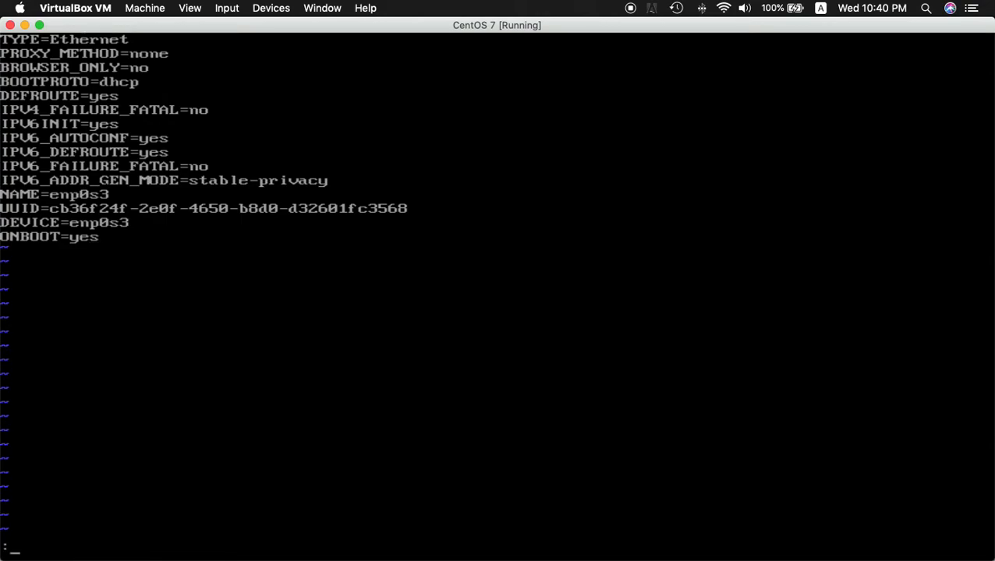
pyautogui.write('w')
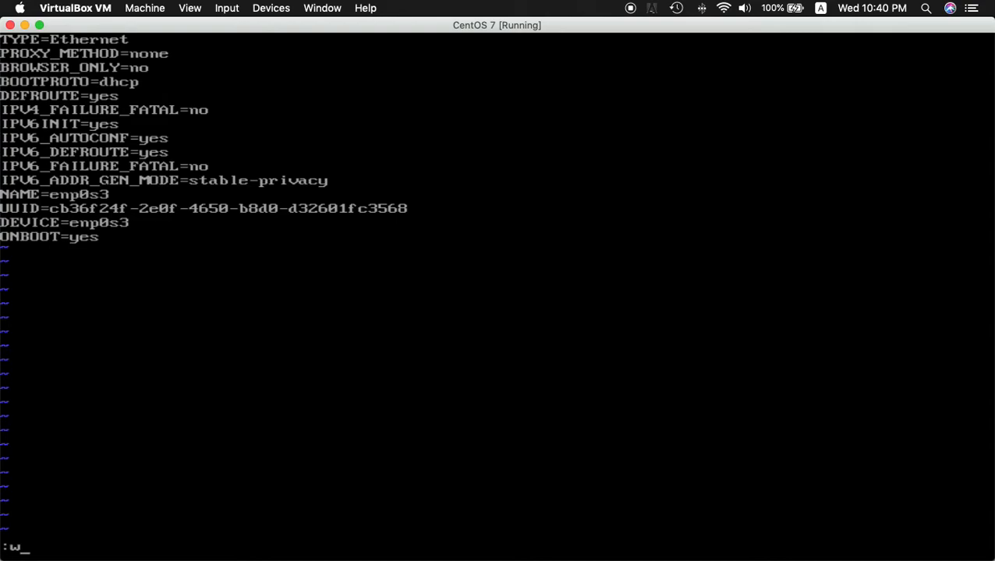
pyautogui.write('q')
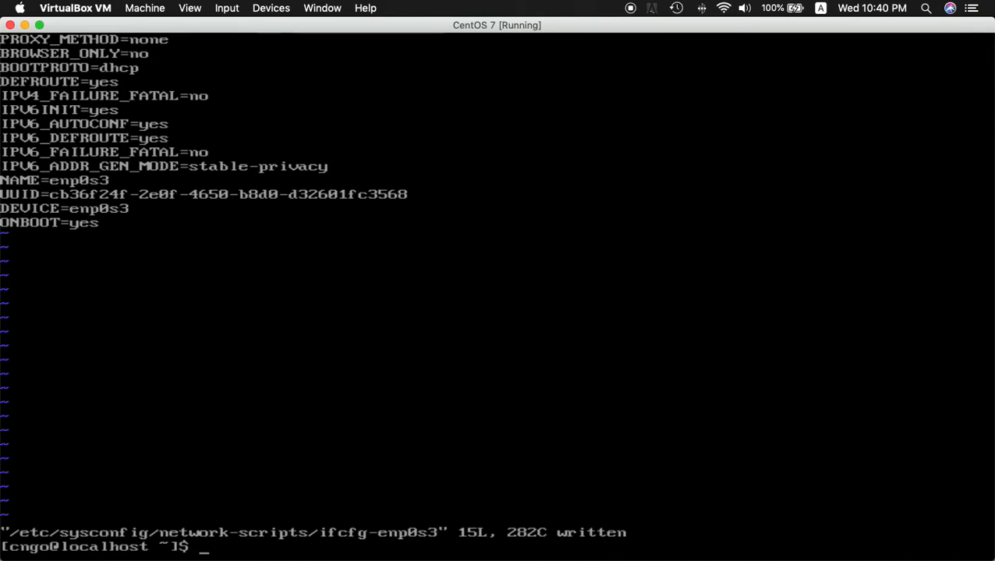
pyautogui.write('clear')
pyautogui.write('cat /etc/sysconfig/network-scripts/ifcfg-enp0s3')
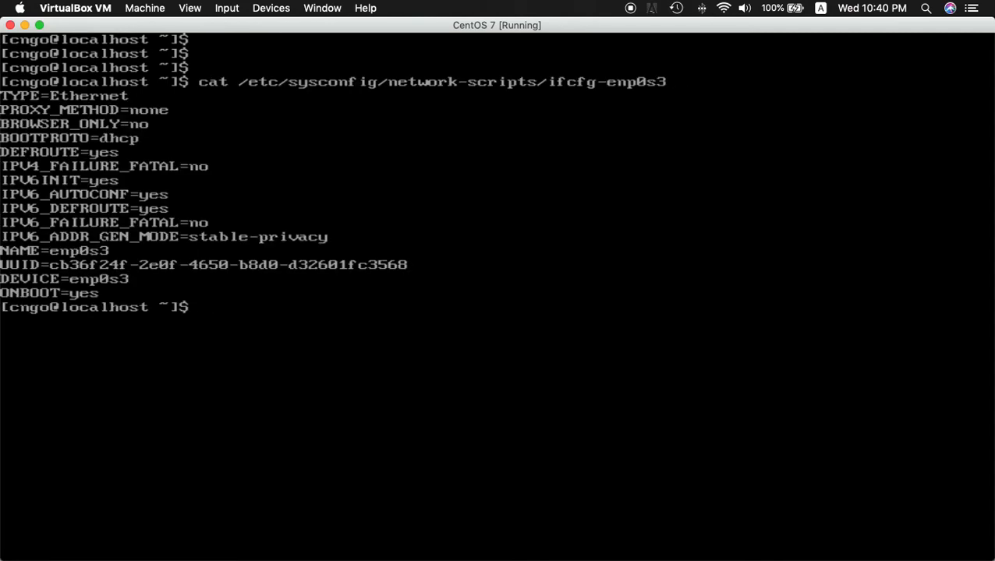
pyautogui.write('clear')
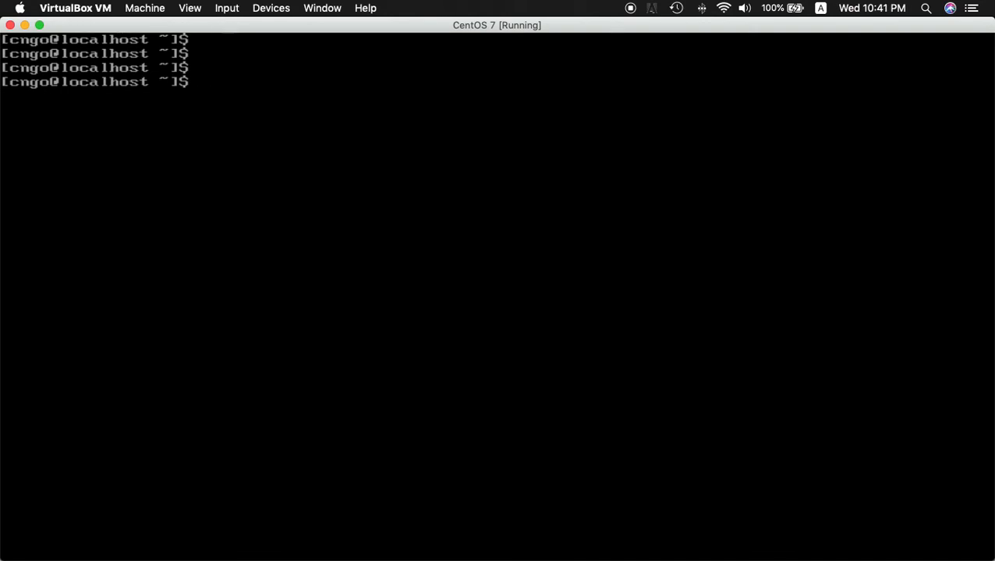
# - Confirm enp0s3 status with nmcli and run sudo systemctl restart network.service
pyautogui.write('nmcli')
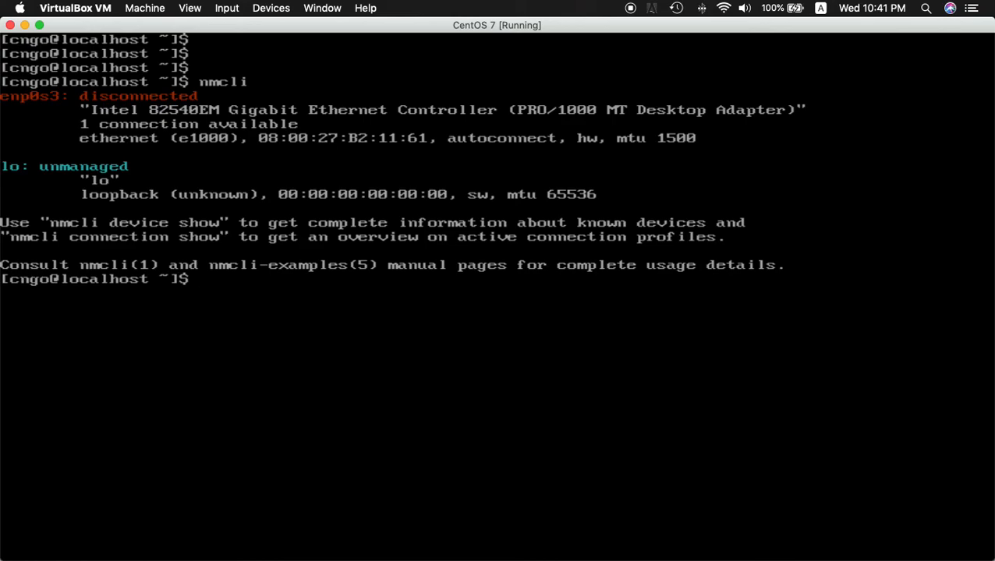
pyautogui.write('sudo')
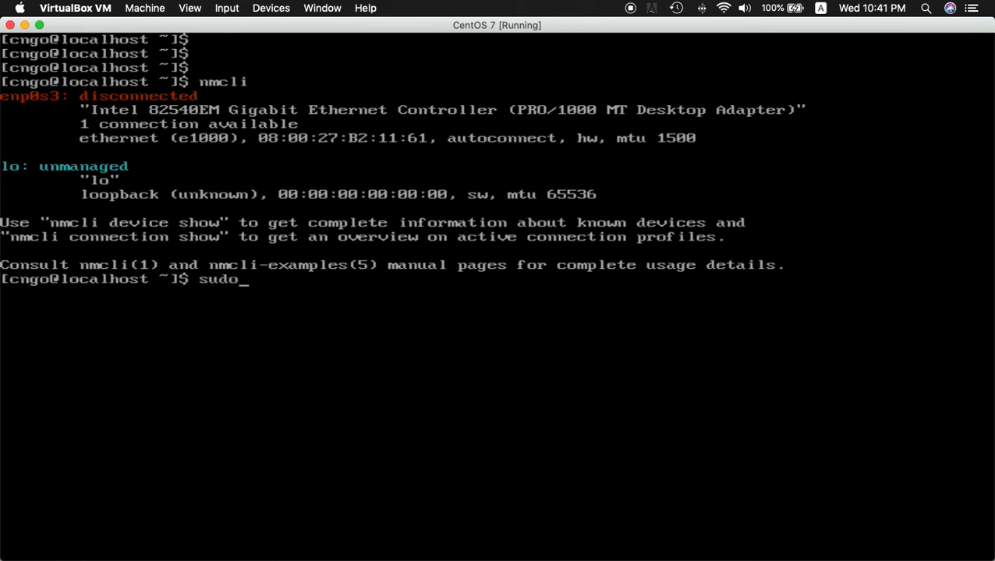
pyautogui.write('systemcl')
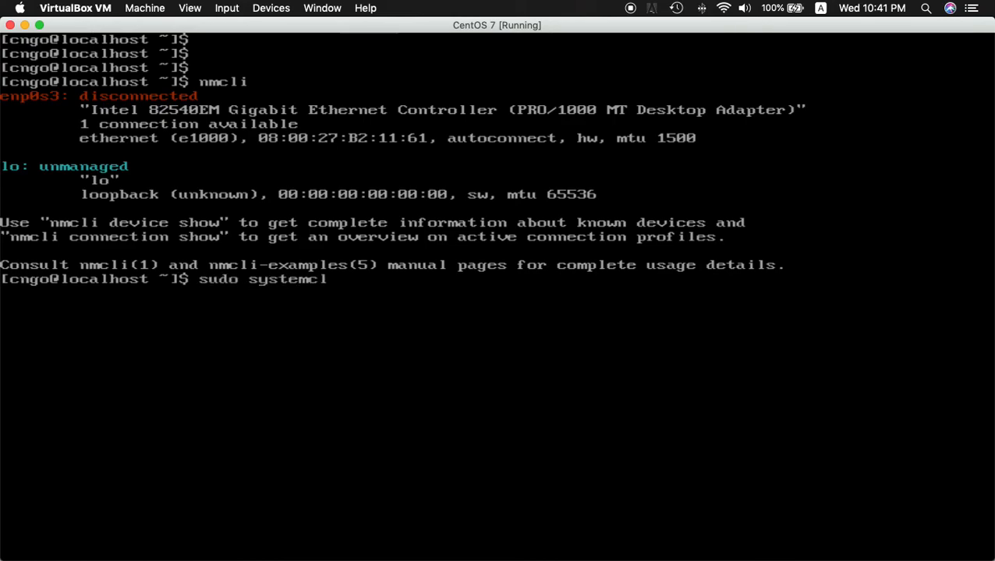
pyautogui.write('l')
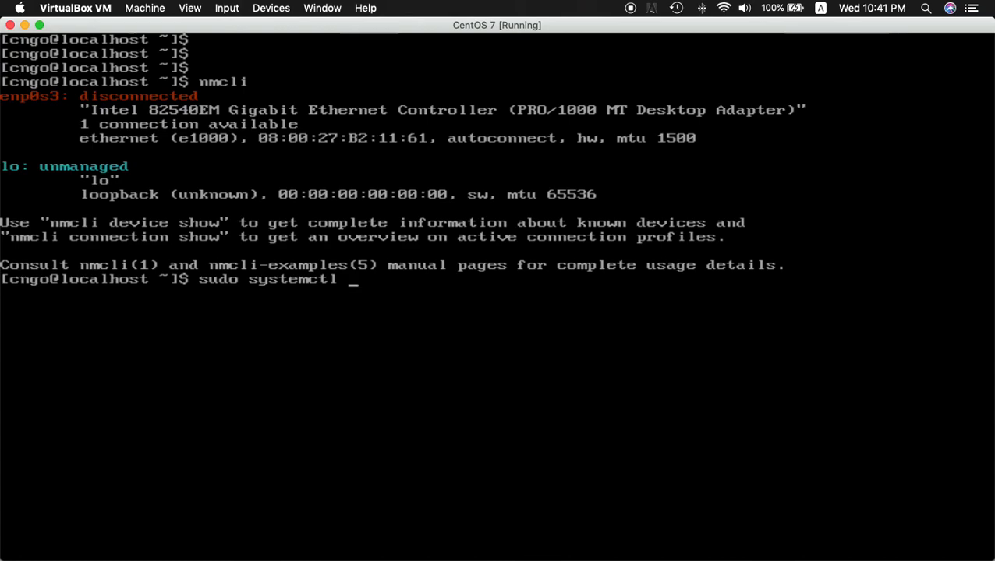
pyautogui.write('restart n')
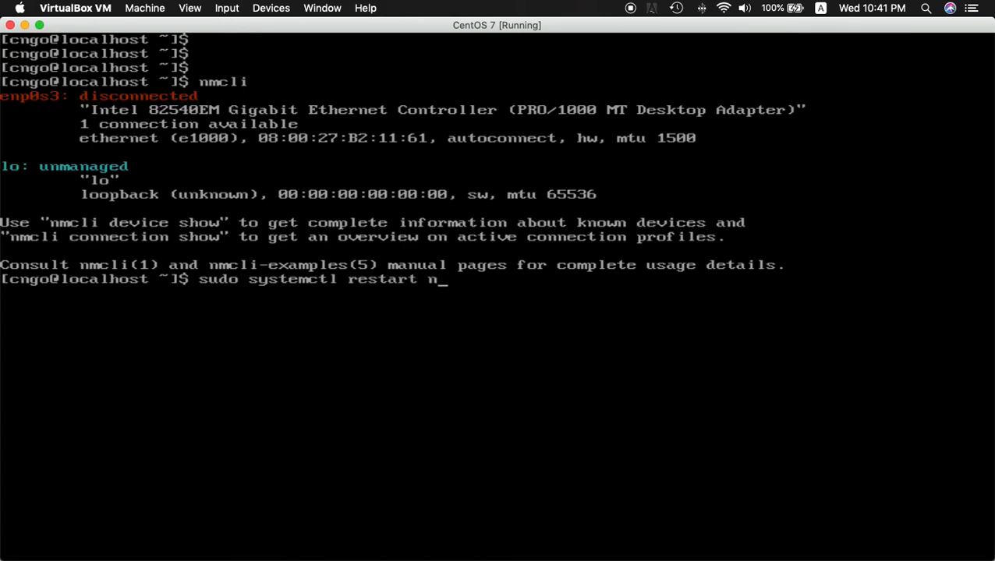
pyautogui.write('etwork.')
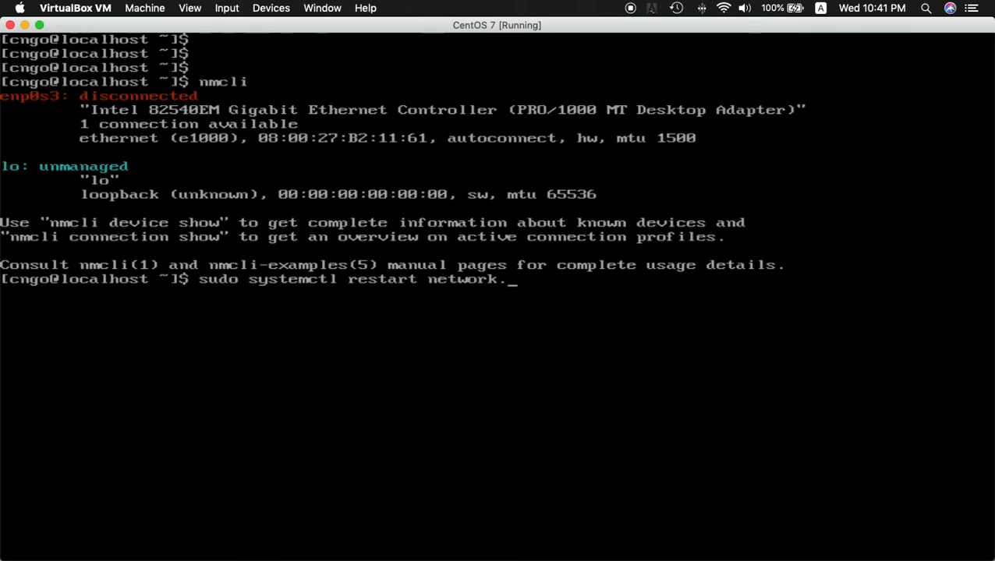
pyautogui.write('.service')
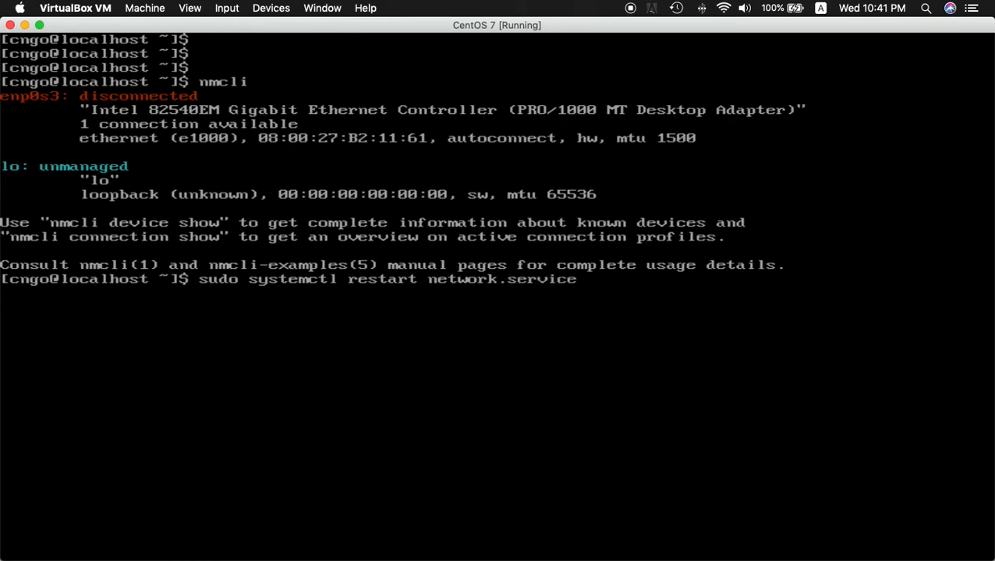
# - Recheck the interface with nmcli and begin a ping to google
pyautogui.write('nmcli')
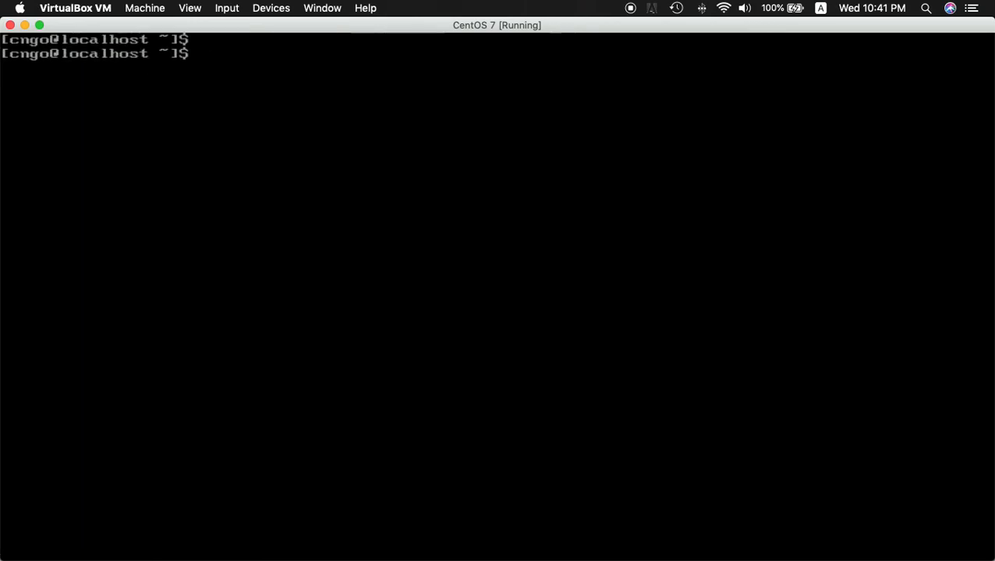
pyautogui.write('ping goo')
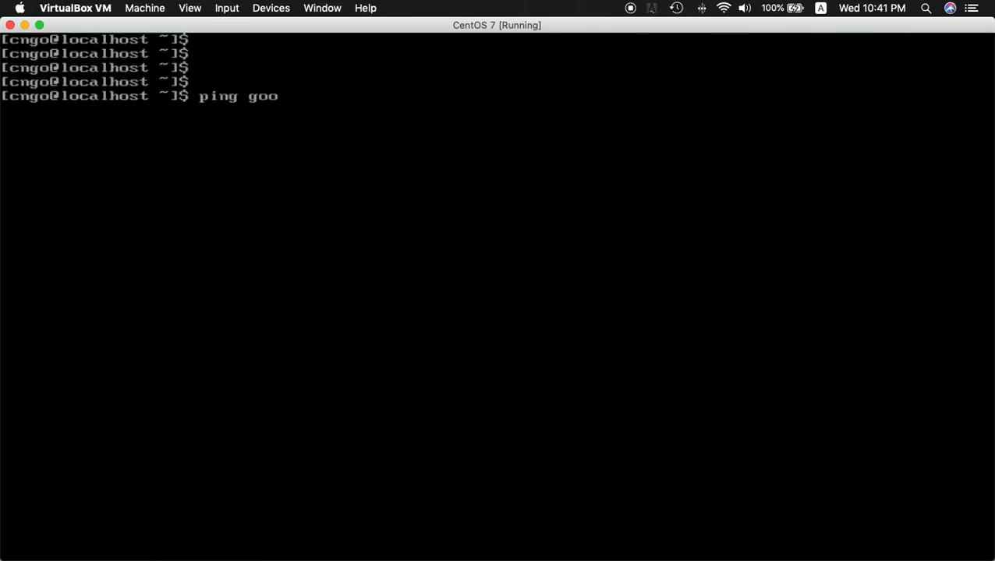